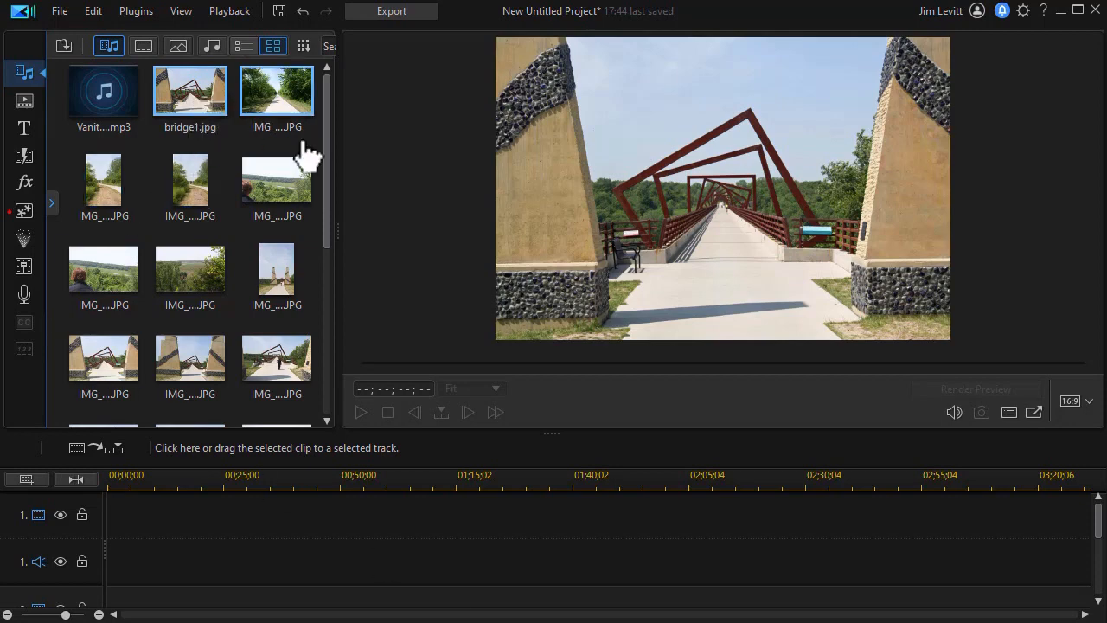
Drop all selected trail and bridge photos onto video track 1 as a slideshow ending near 1:55
{"action": "scroll", "scroll_direction": "down", "scroll_amount": 3}
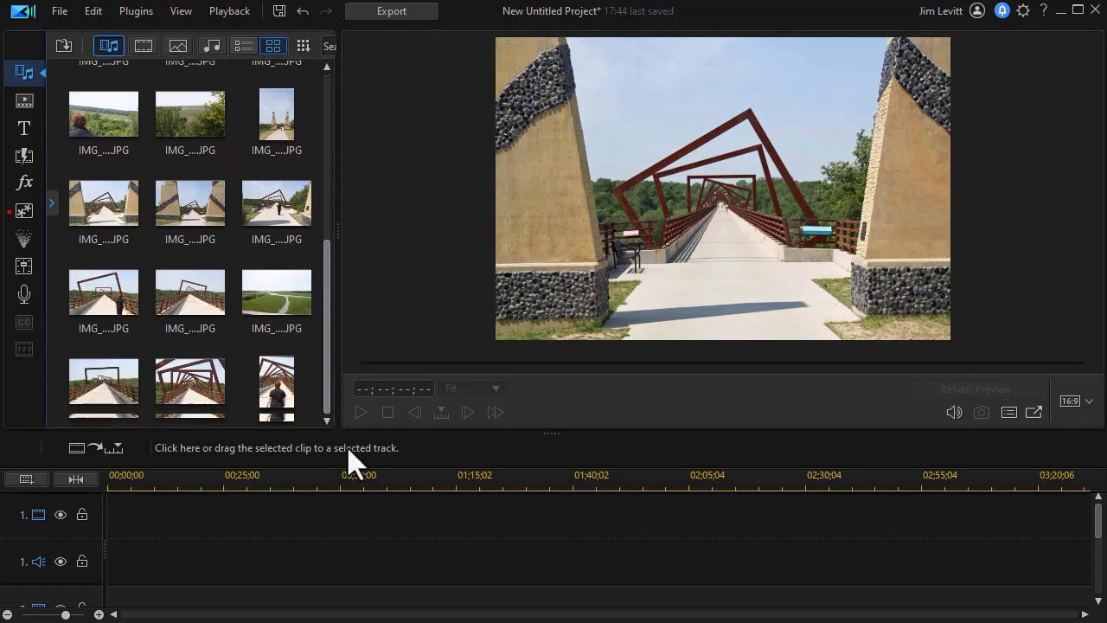
{"action": "scroll", "scroll_direction": "down", "scroll_amount": 3}
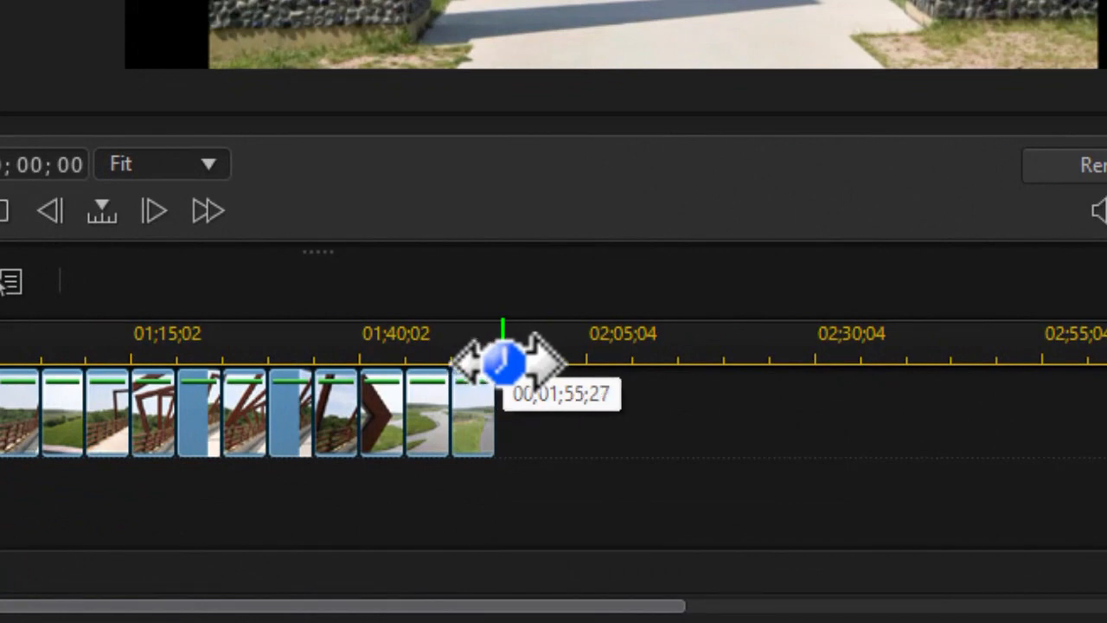
{"action": "left_click_drag", "start_coordinate": [506, 359], "coordinate": [493, 359]}
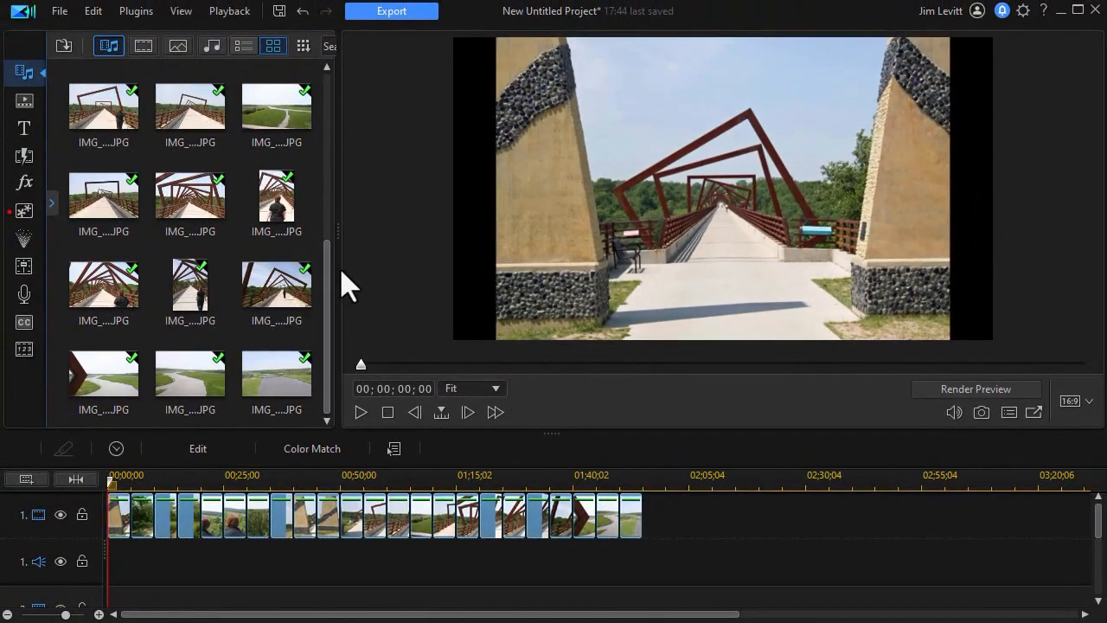
Place Vanity_Reprise.mp3 on audio track 1 beneath the photo clips
{"action": "scroll", "scroll_direction": "up", "scroll_amount": 3}
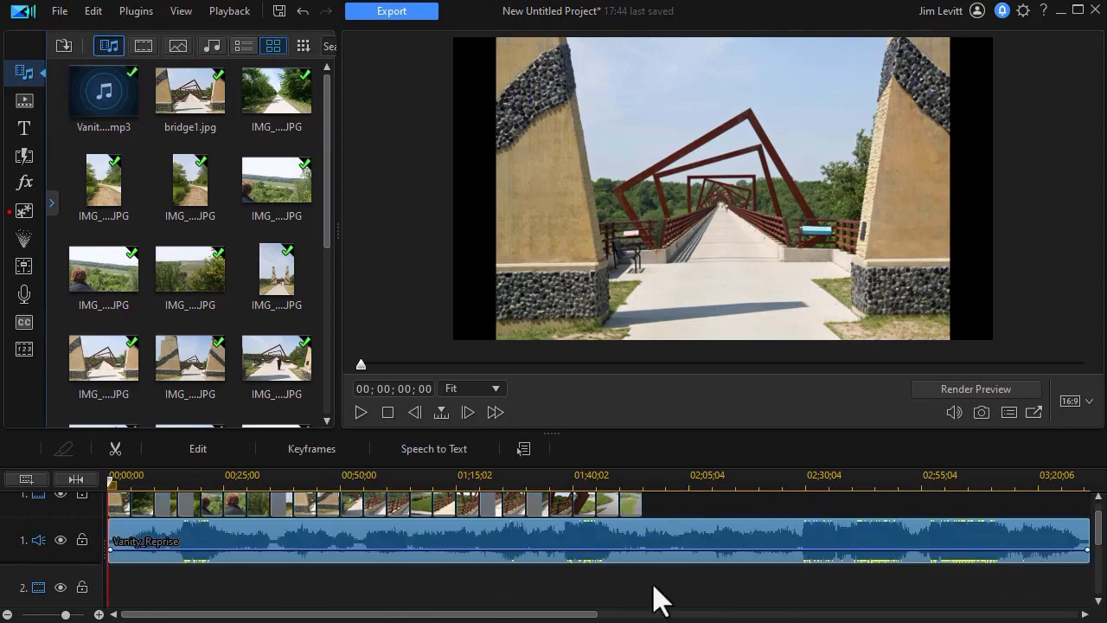
{"action": "mouse_move", "coordinate": [1093, 509]}
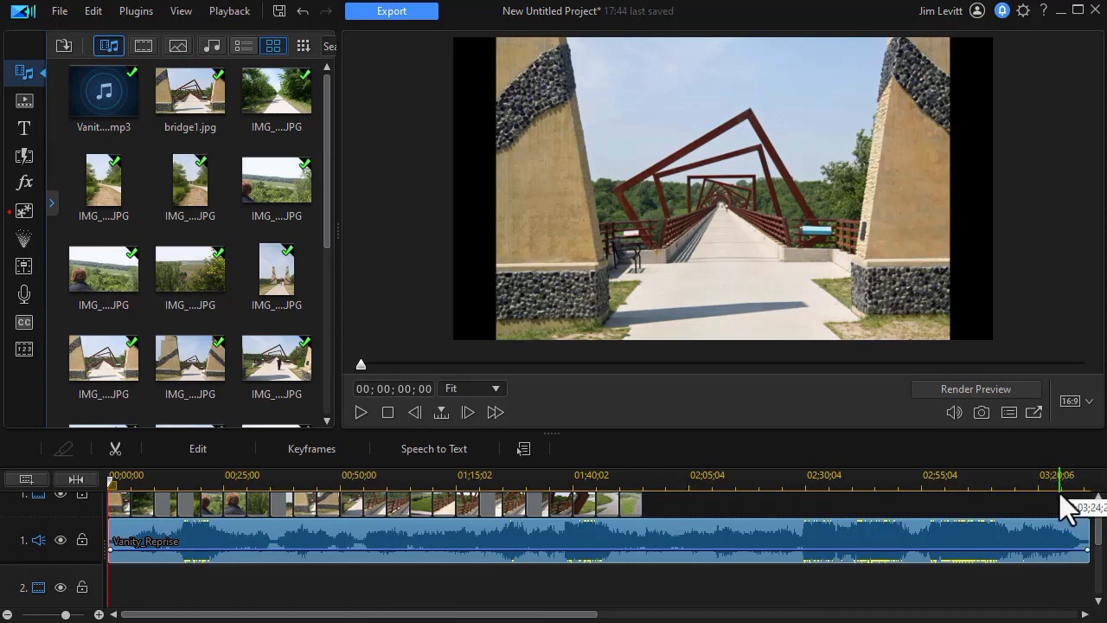
{"action": "mouse_move", "coordinate": [1052, 523]}
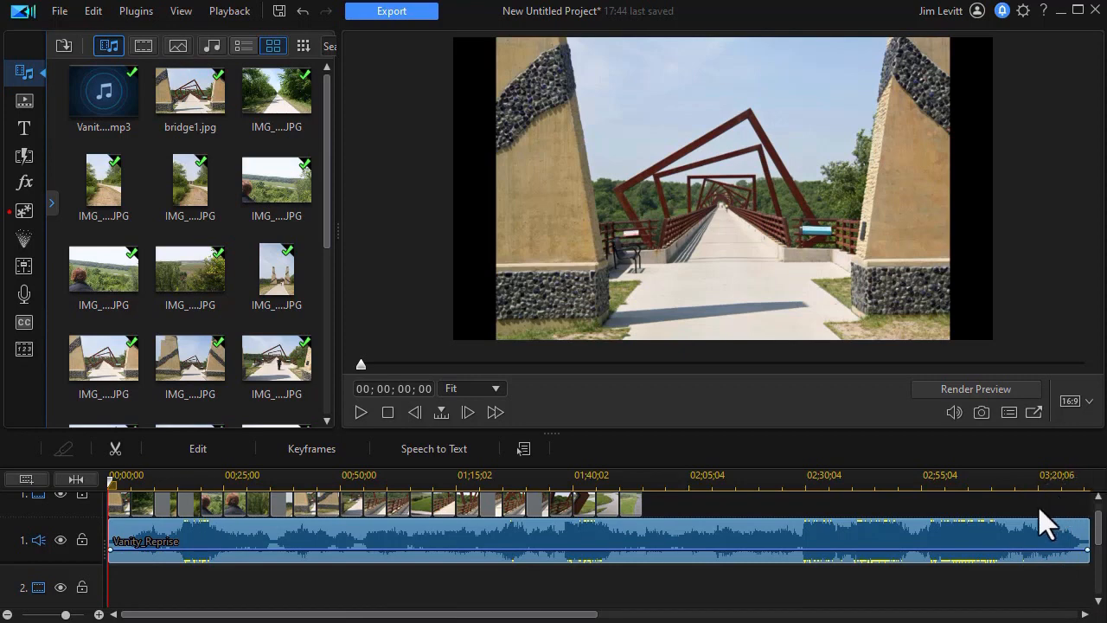
{"action": "mouse_move", "coordinate": [820, 531]}
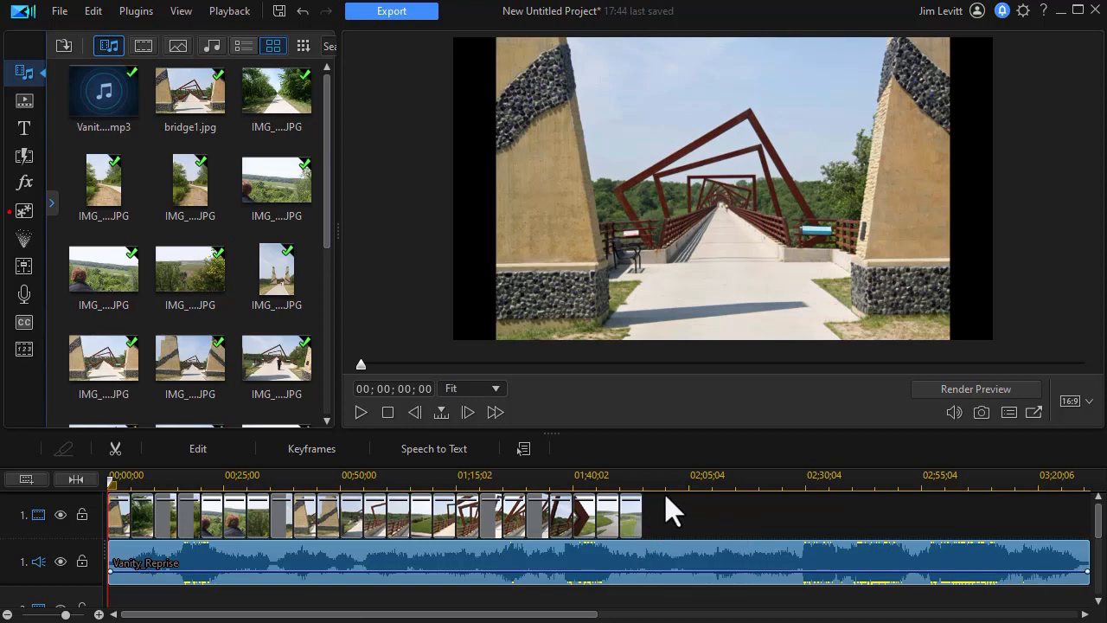
{"action": "mouse_move", "coordinate": [640, 533]}
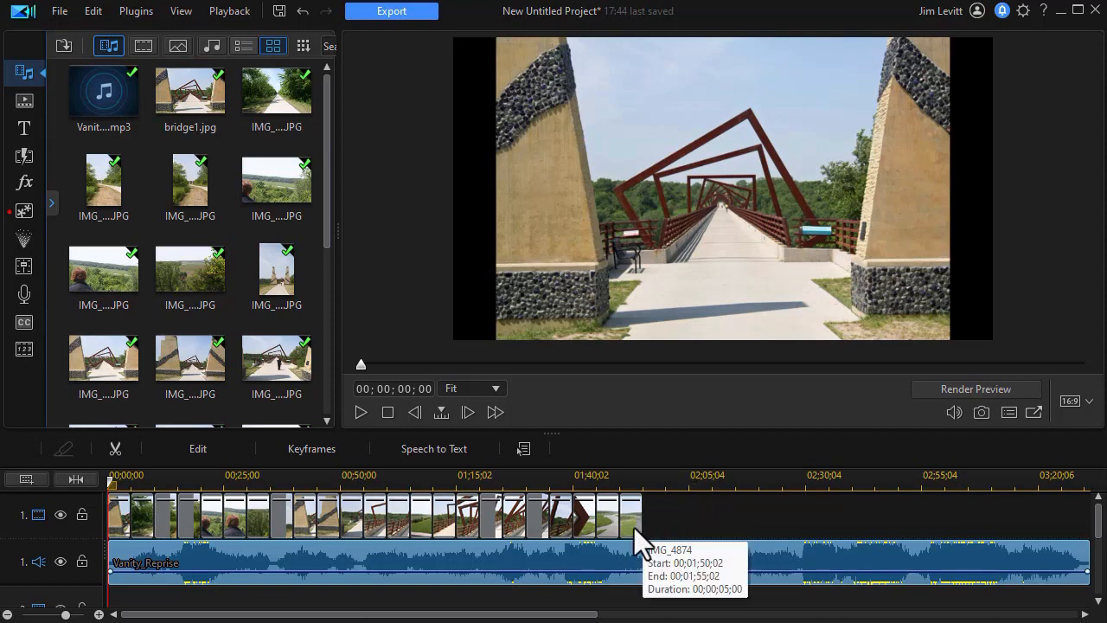
{"action": "mouse_move", "coordinate": [769, 550]}
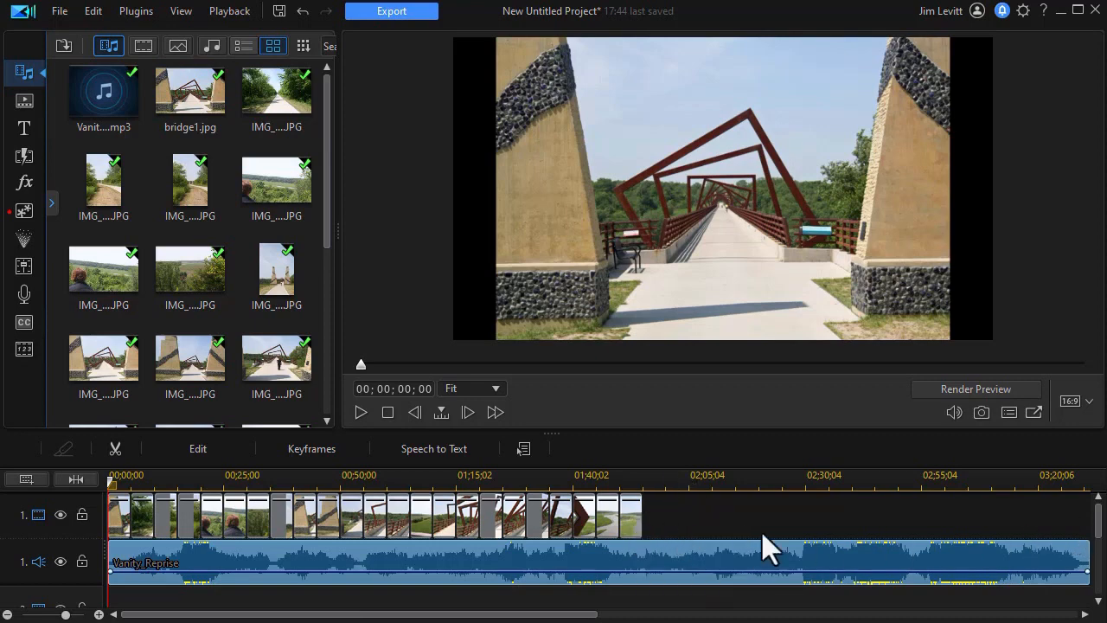
{"action": "mouse_move", "coordinate": [706, 528]}
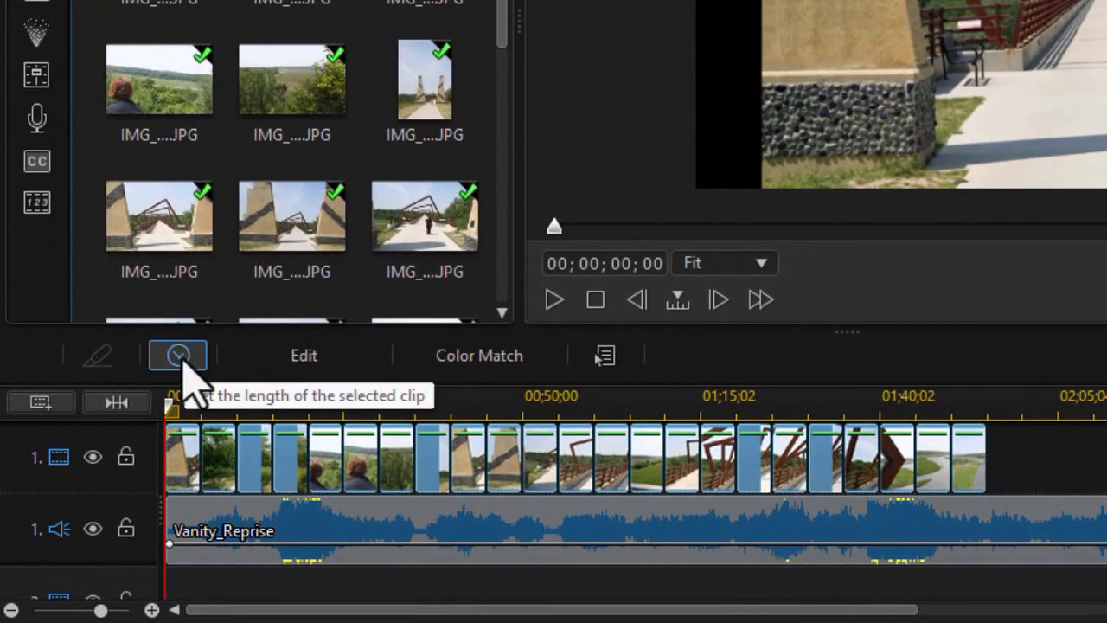
Change the selected photo clips' duration from 00;00;05;00 to 00;00;09;00
{"action": "left_click", "coordinate": [177, 355]}
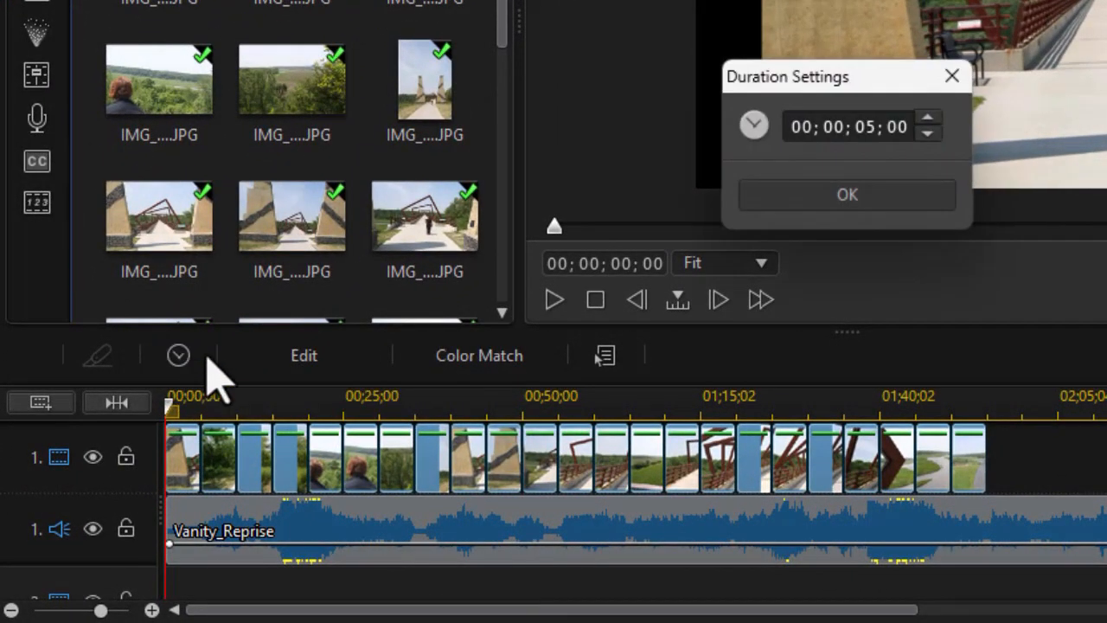
{"action": "mouse_move", "coordinate": [678, 315]}
{"action": "type", "text": "9"}
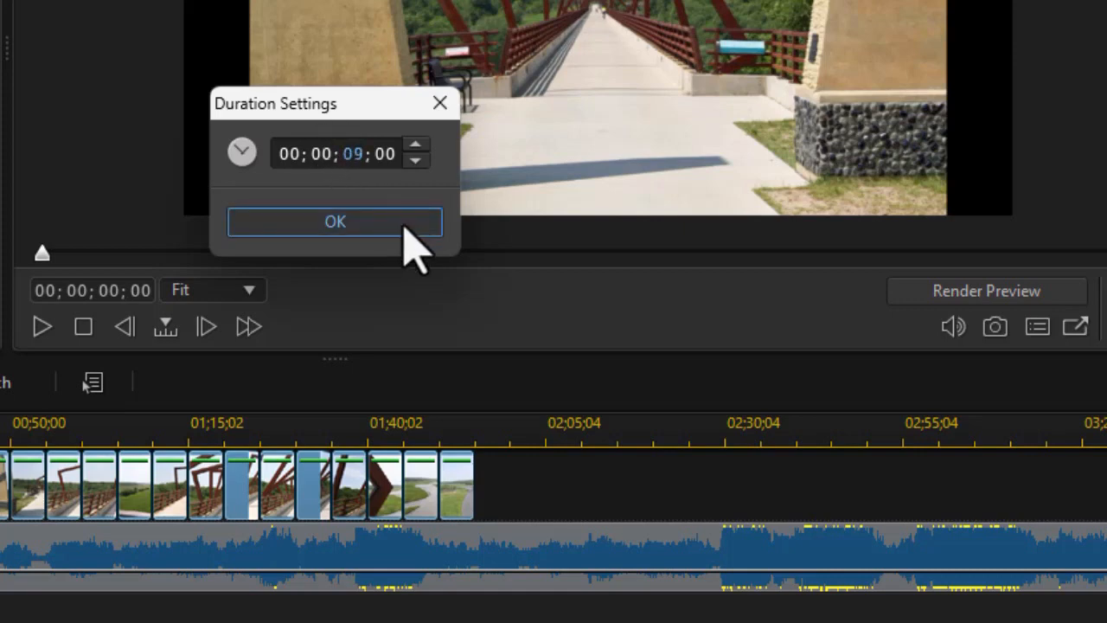
{"action": "left_click", "coordinate": [336, 222]}
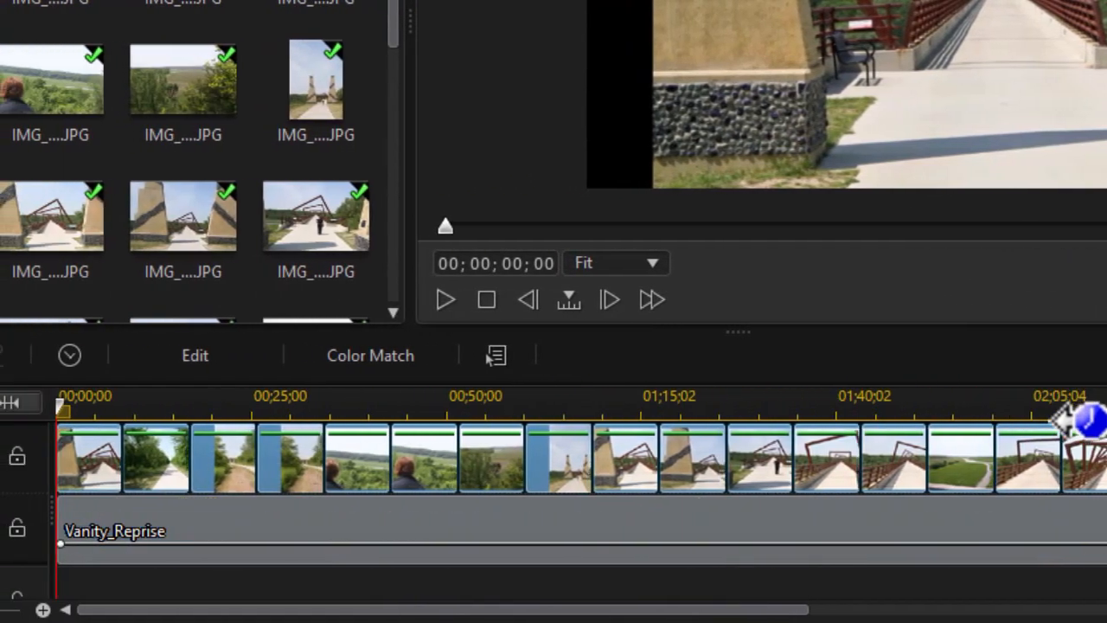
Raise the photo clip duration by a frame in Duration Settings and apply it
{"action": "scroll", "scroll_direction": "right", "scroll_amount": 3}
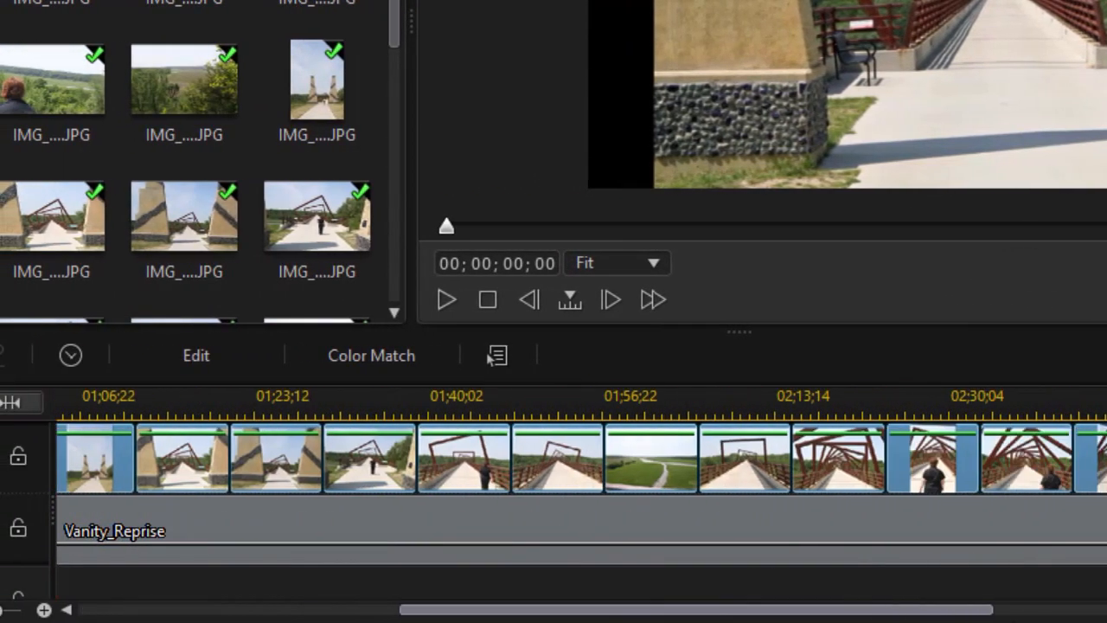
{"action": "left_click", "coordinate": [195, 354]}
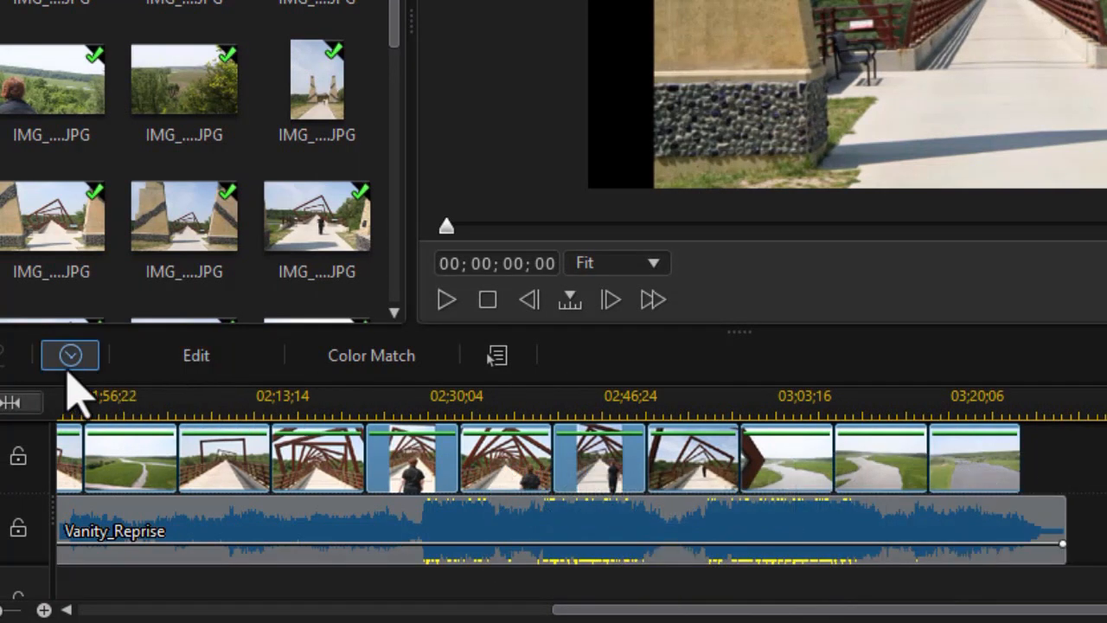
{"action": "left_click", "coordinate": [69, 355]}
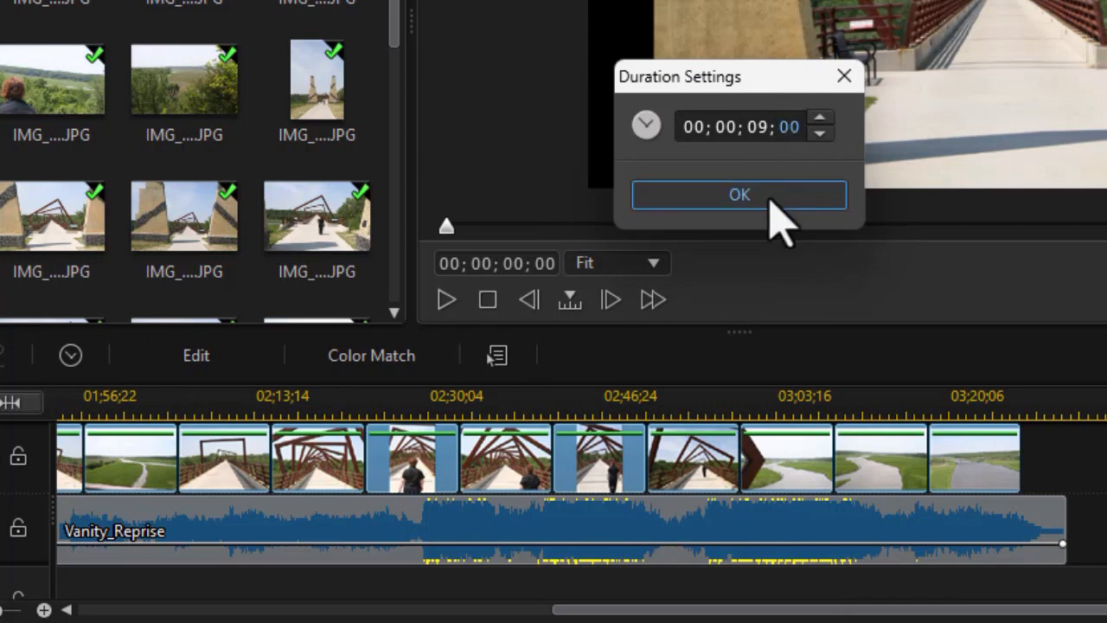
{"action": "left_click", "coordinate": [820, 118]}
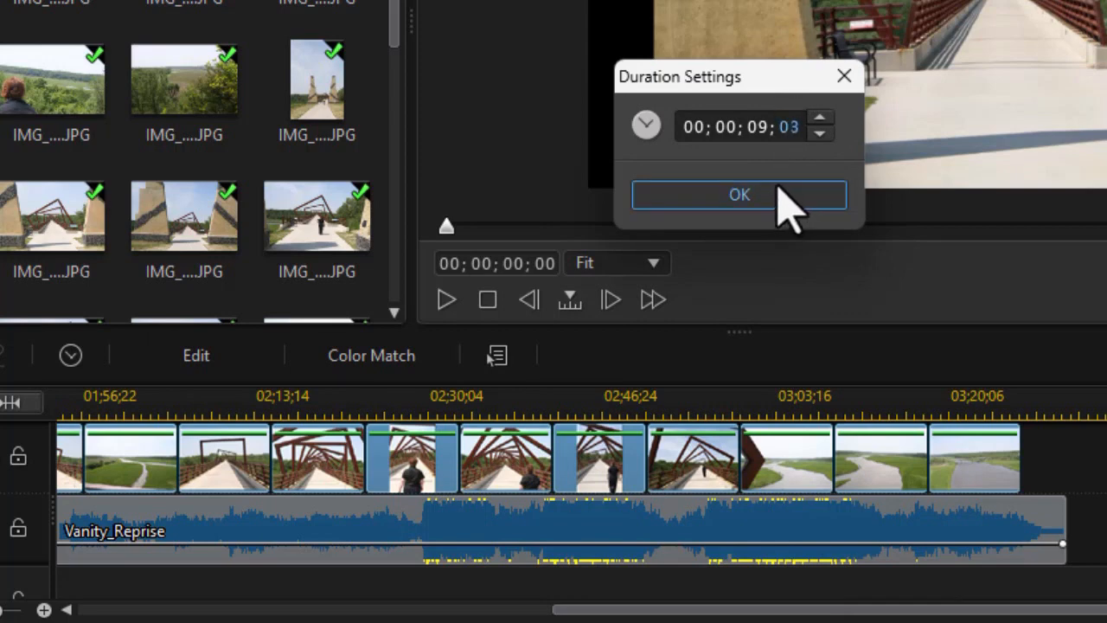
{"action": "left_click", "coordinate": [738, 194]}
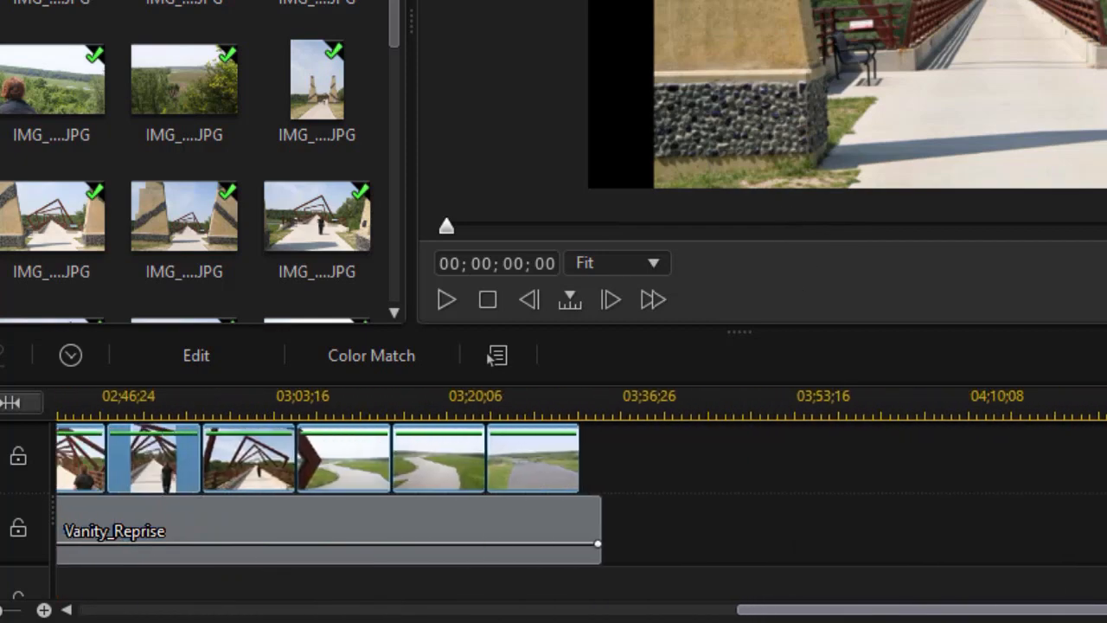
Nudge the duration up to 00;00;09;06 so the slideshow ends with the music
{"action": "left_click", "coordinate": [69, 355]}
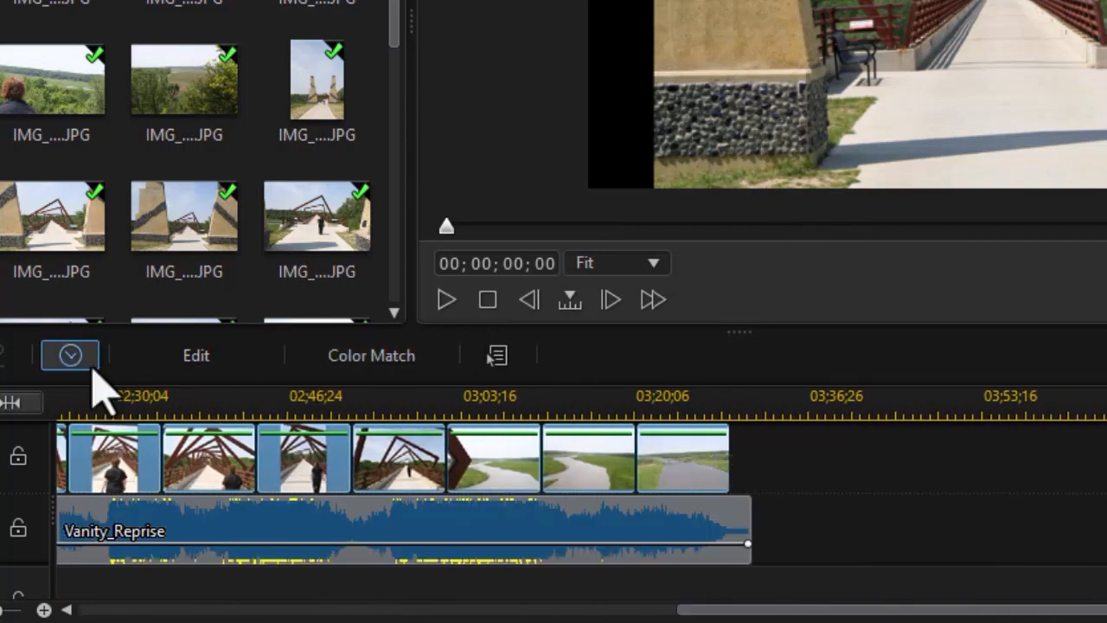
{"action": "left_click", "coordinate": [69, 355]}
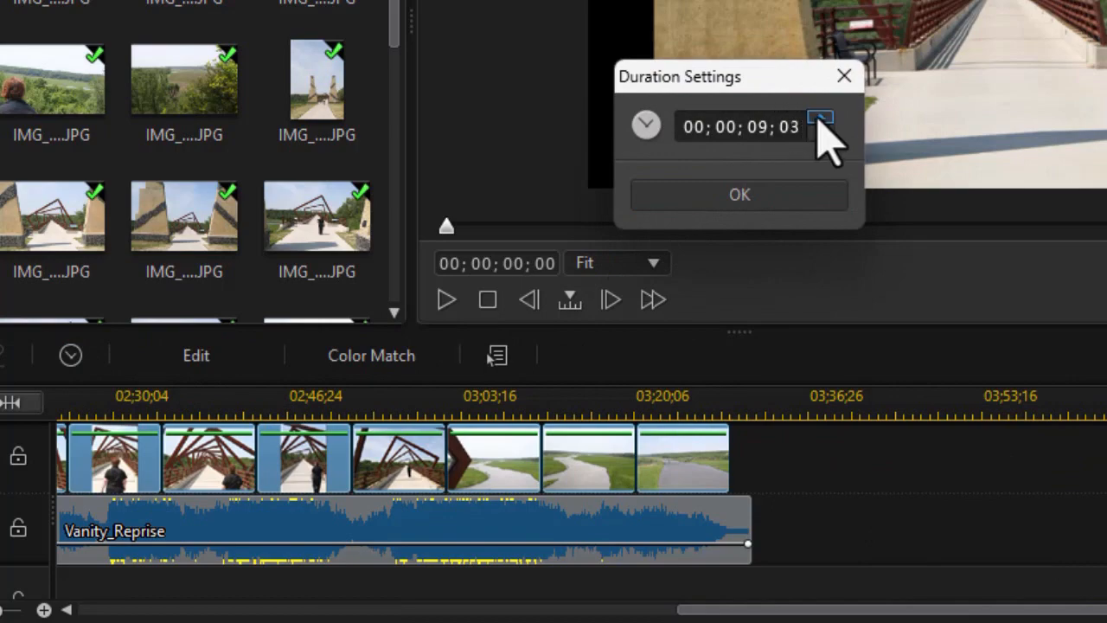
{"action": "left_click", "coordinate": [740, 194]}
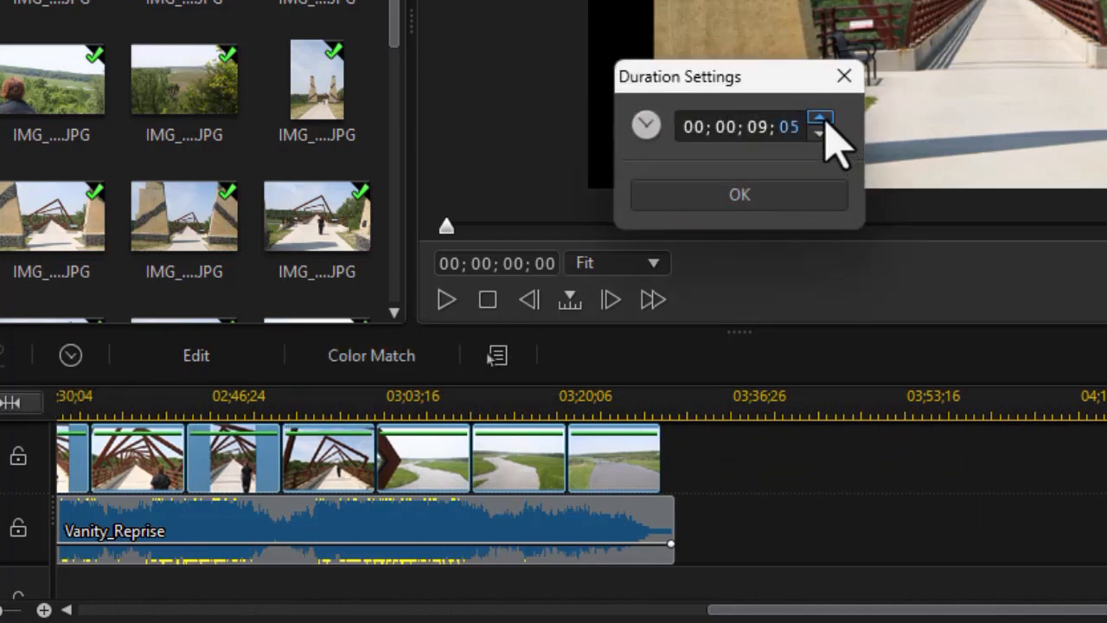
{"action": "left_click", "coordinate": [739, 194]}
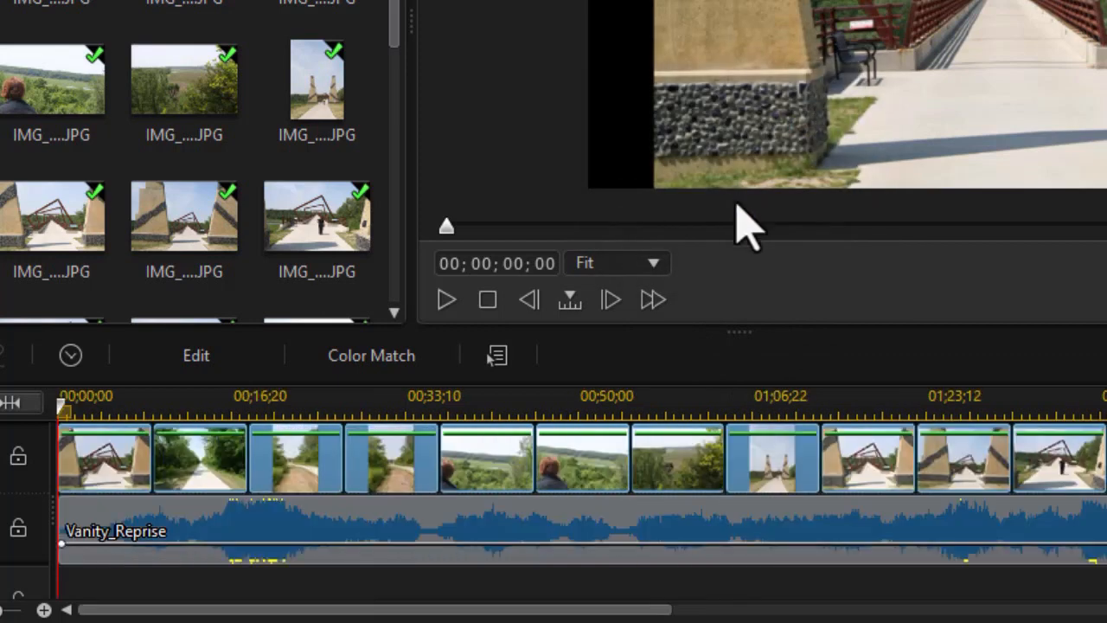
{"action": "scroll", "scroll_direction": "right", "scroll_amount": 3}
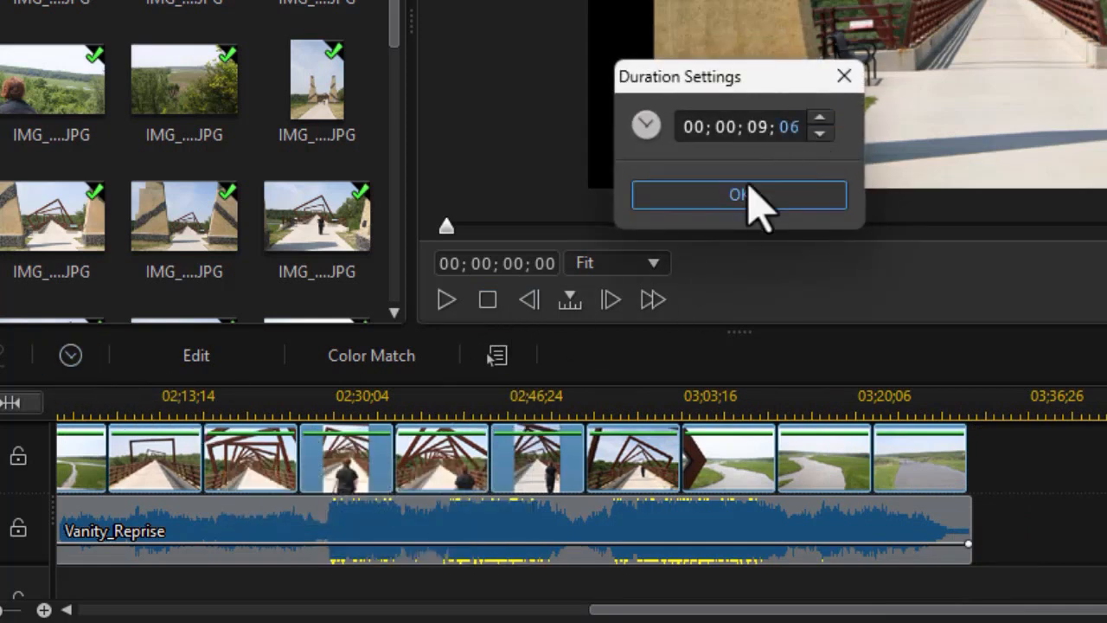
{"action": "left_click", "coordinate": [738, 193]}
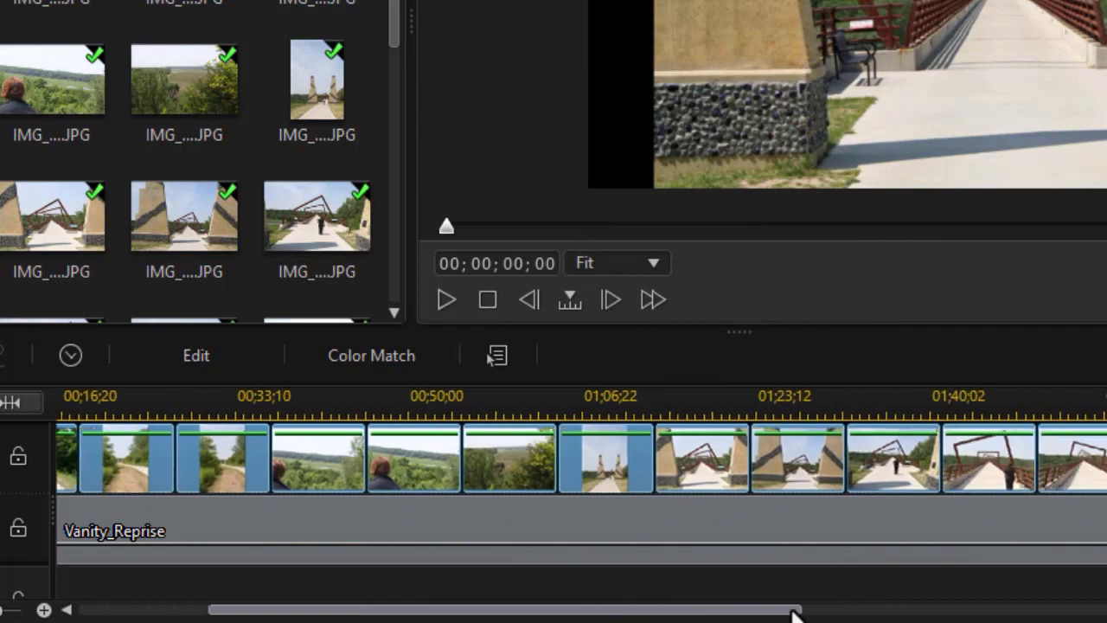
{"action": "scroll", "scroll_direction": "right", "scroll_amount": 3}
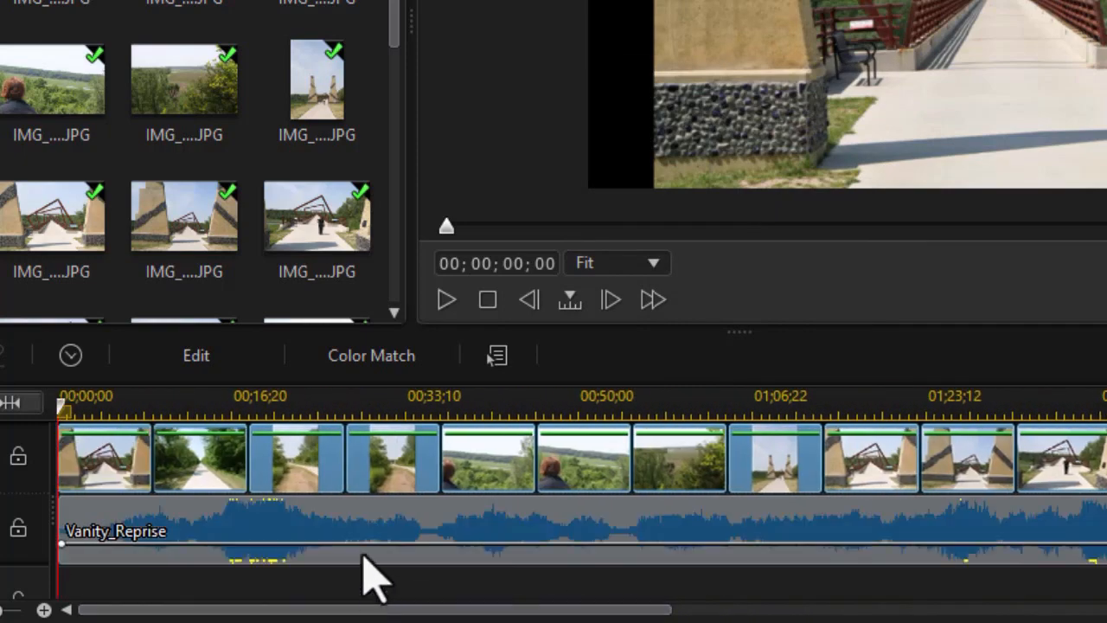
{"action": "mouse_move", "coordinate": [325, 471]}
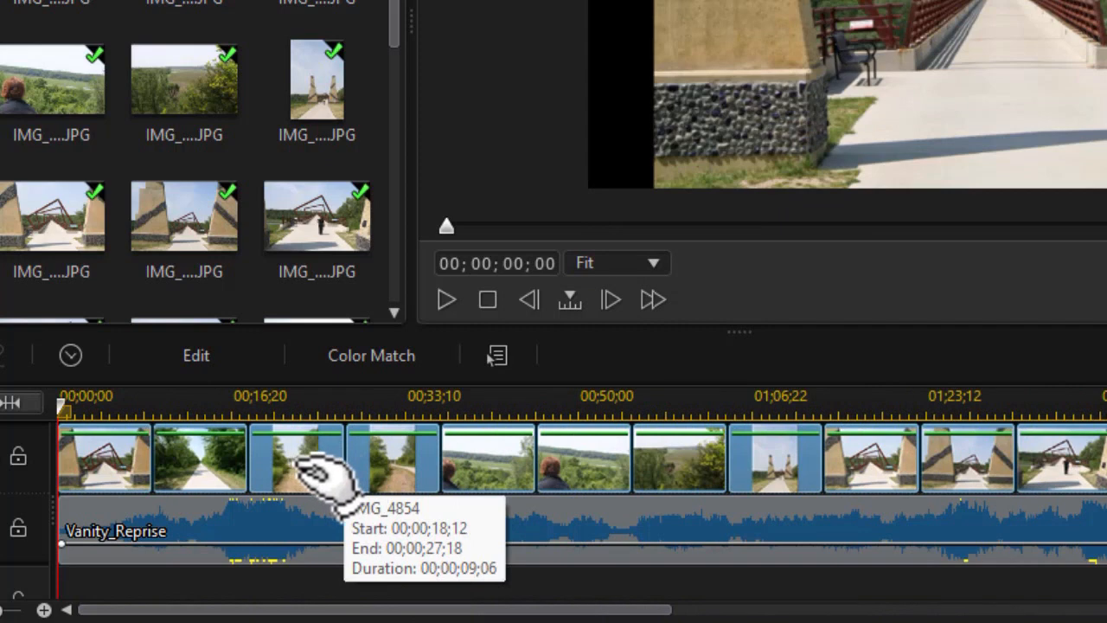
{"action": "mouse_move", "coordinate": [311, 476]}
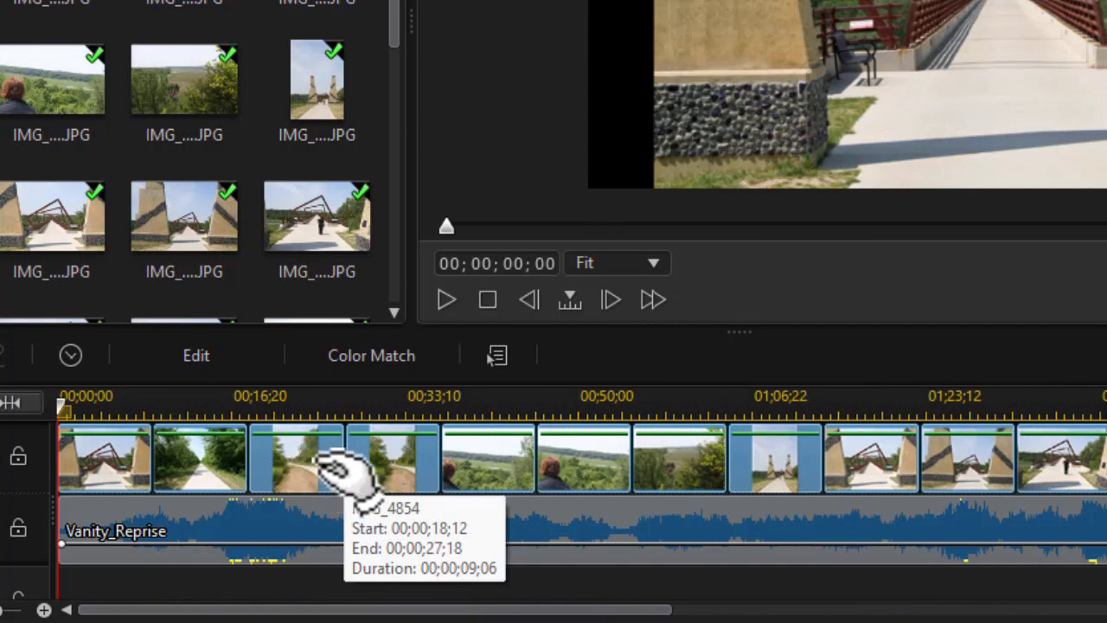
{"action": "mouse_move", "coordinate": [649, 602]}
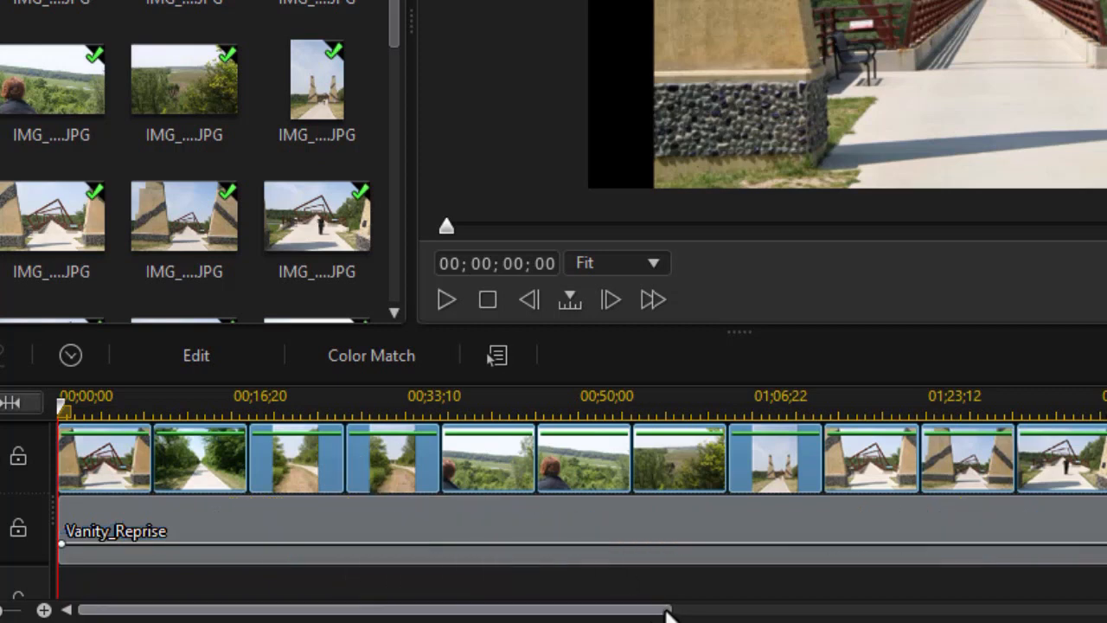
{"action": "scroll", "scroll_direction": "right", "scroll_amount": 3}
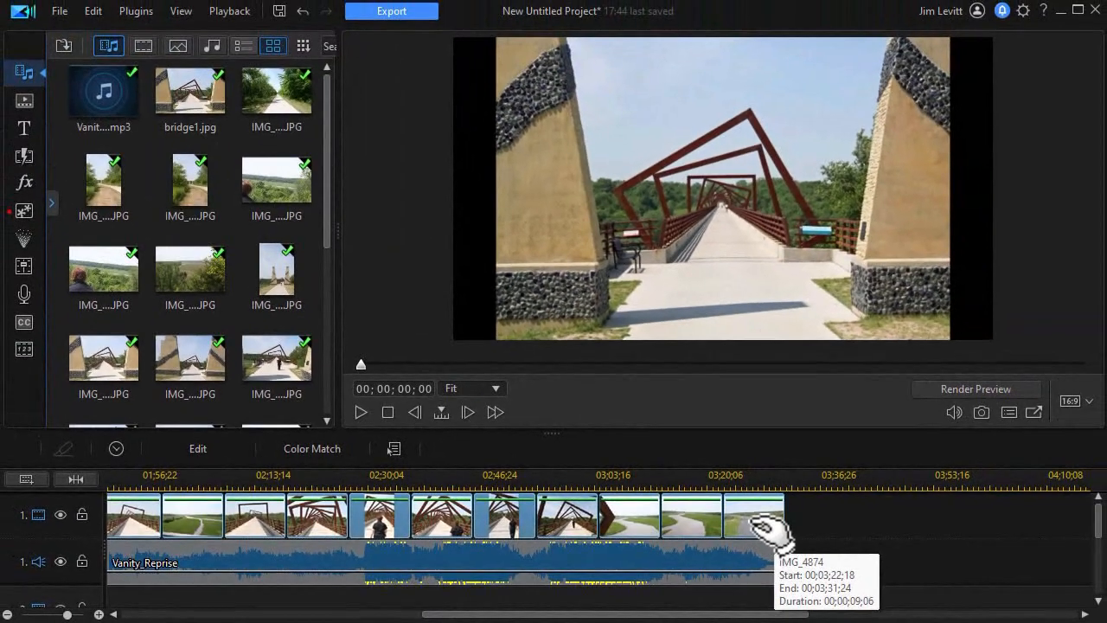
{"action": "mouse_move", "coordinate": [741, 519]}
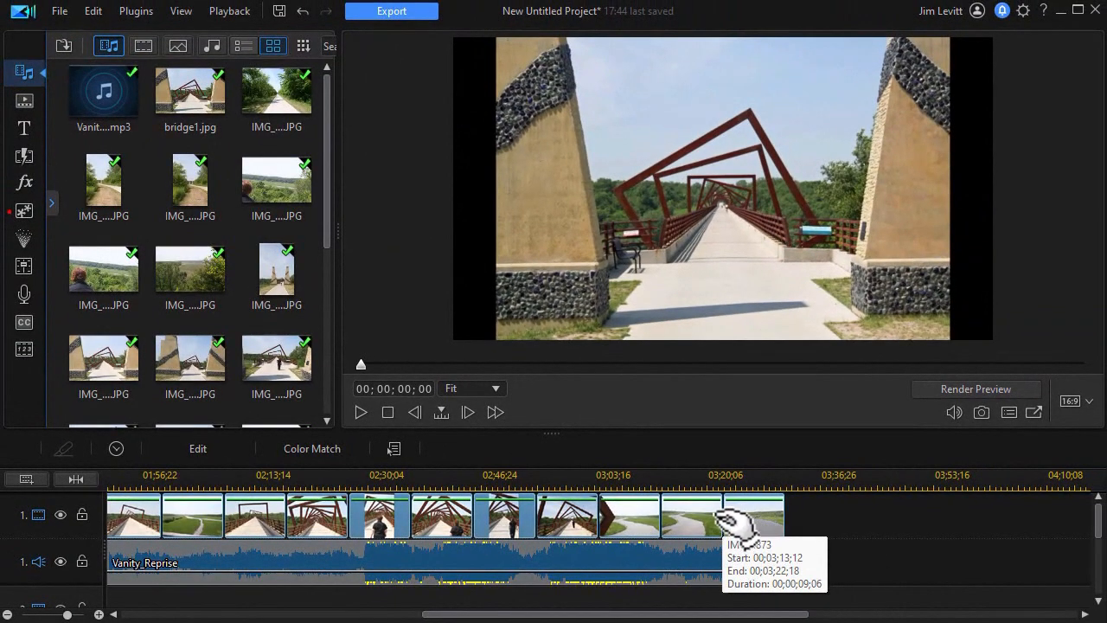
{"action": "mouse_move", "coordinate": [671, 515]}
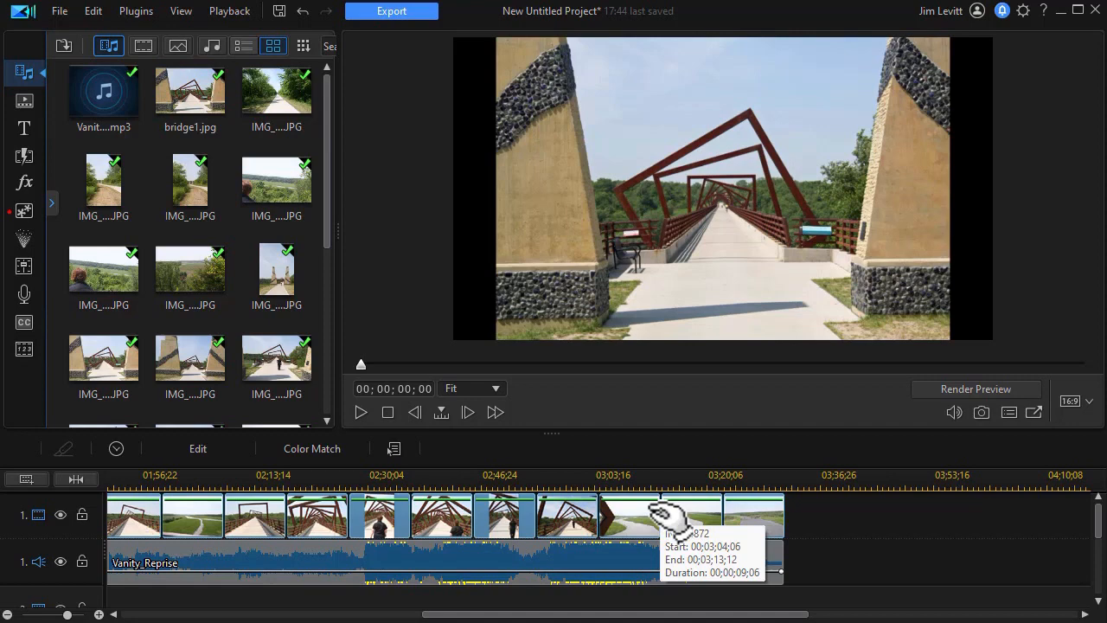
{"action": "mouse_move", "coordinate": [640, 519]}
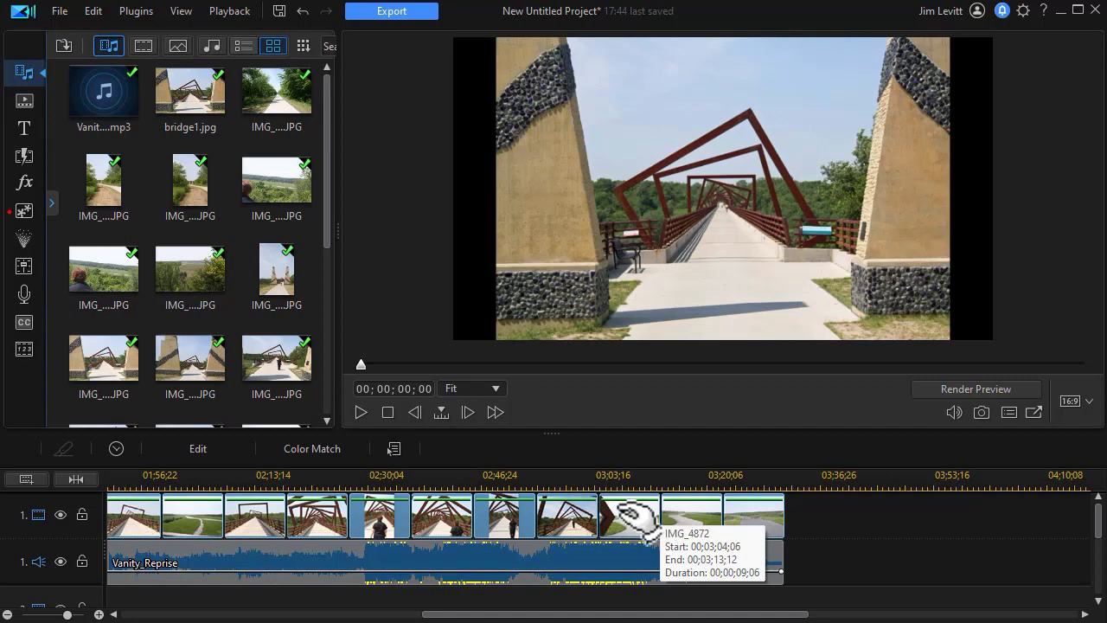